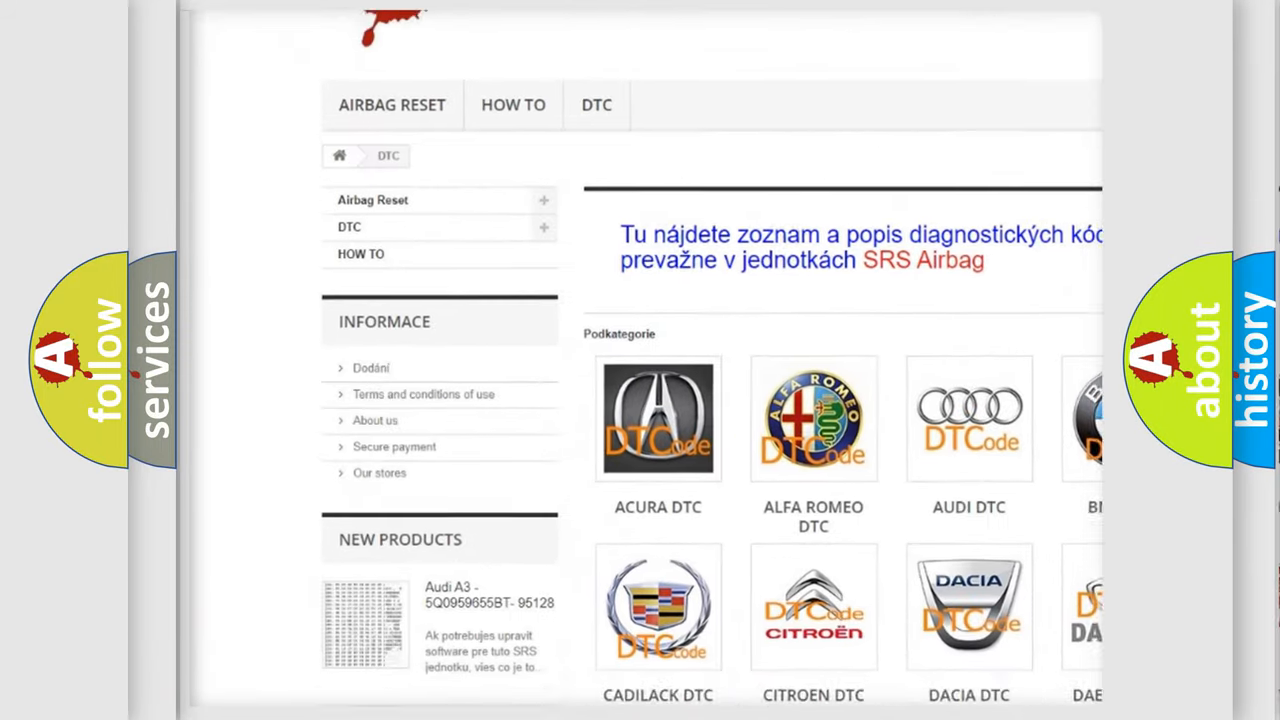
{"action": "scroll", "scroll_direction": "down", "scroll_amount": 3}
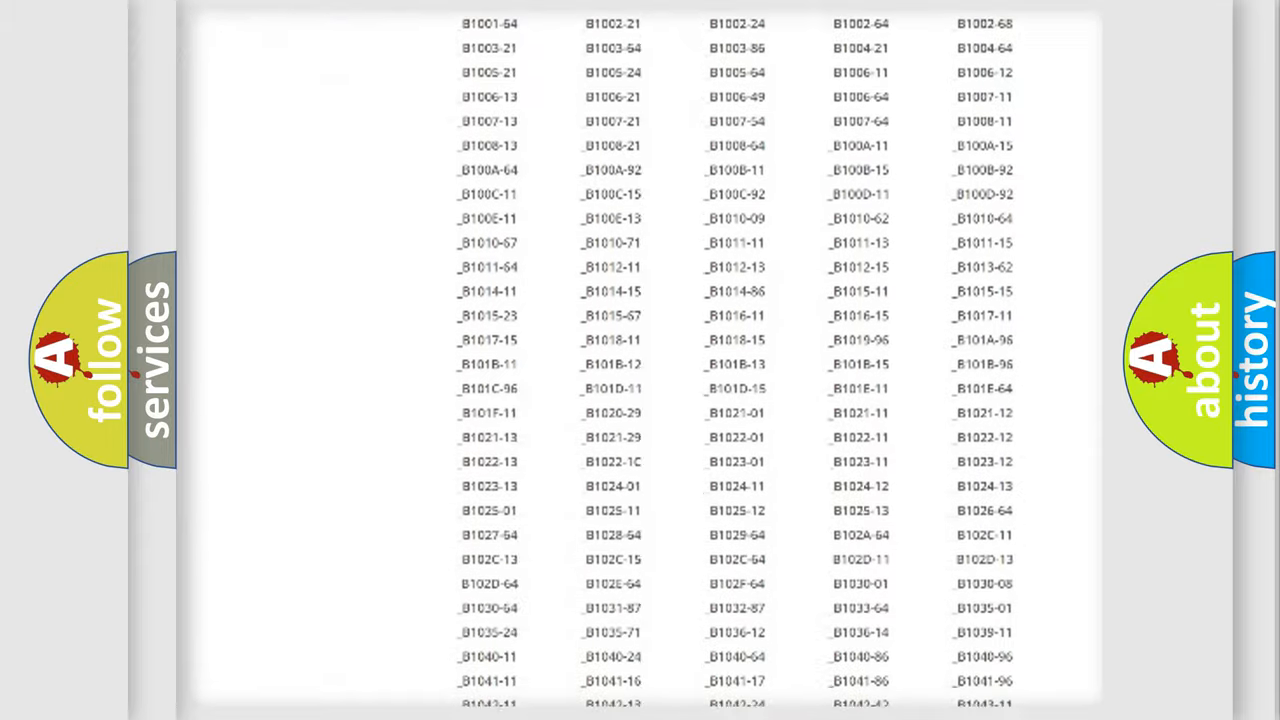
{"action": "scroll", "scroll_direction": "down", "scroll_amount": 3}
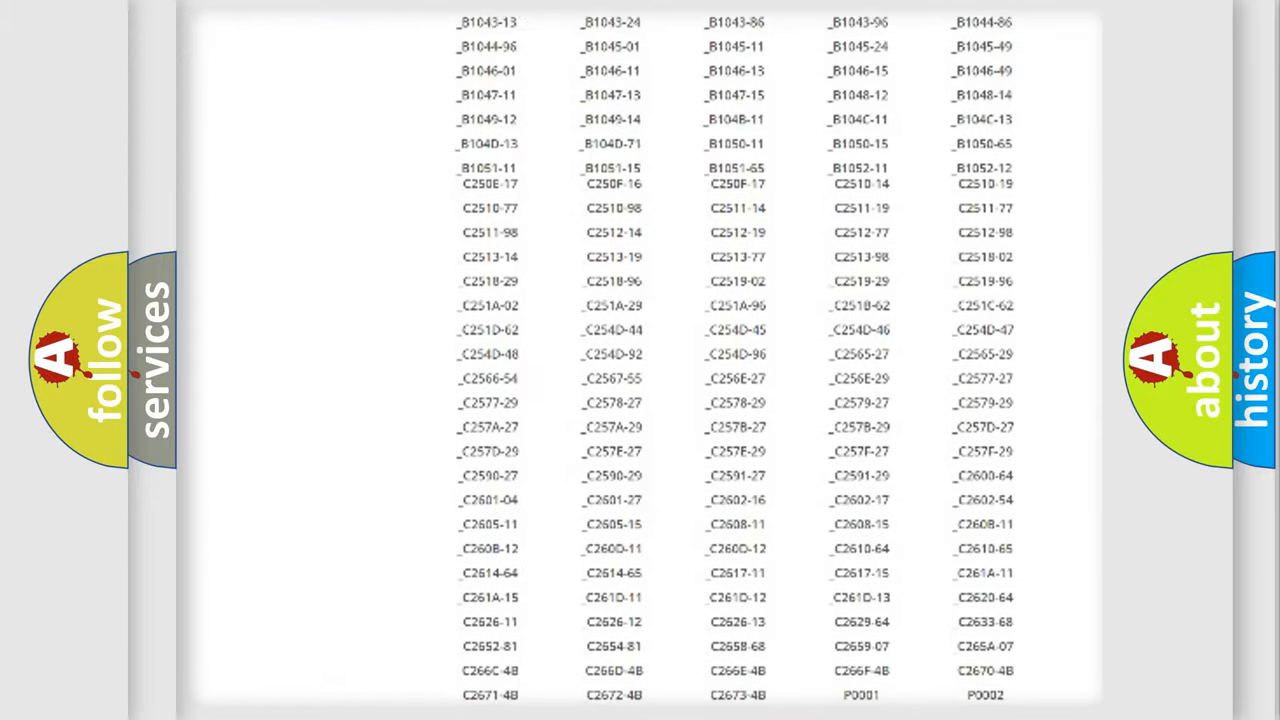